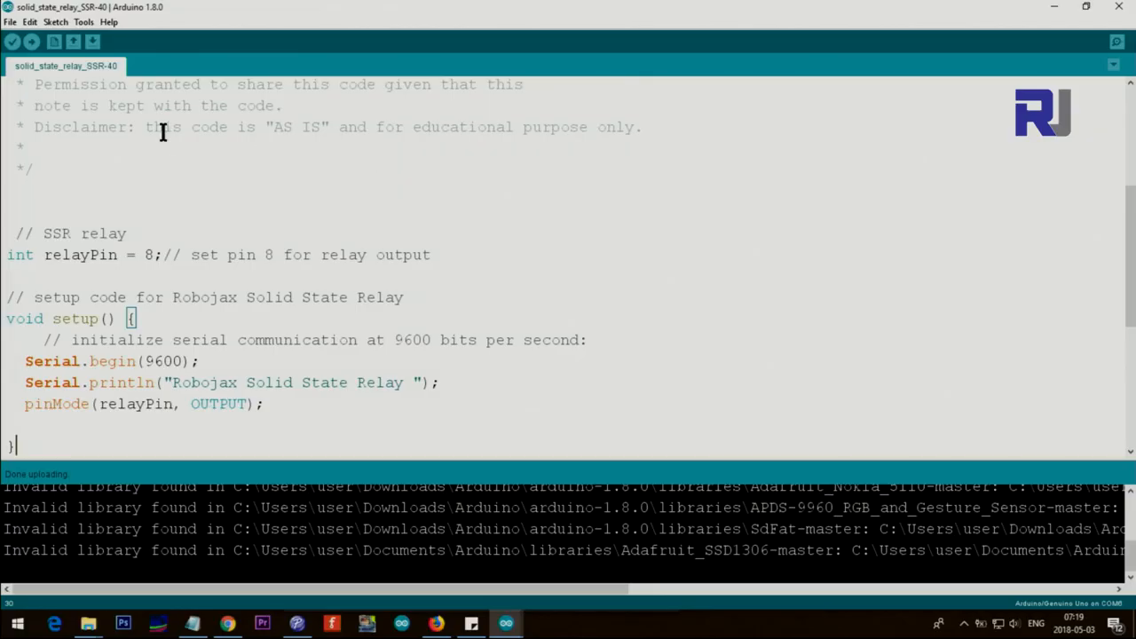
{"action": "mouse_move", "coordinate": [75, 263]}
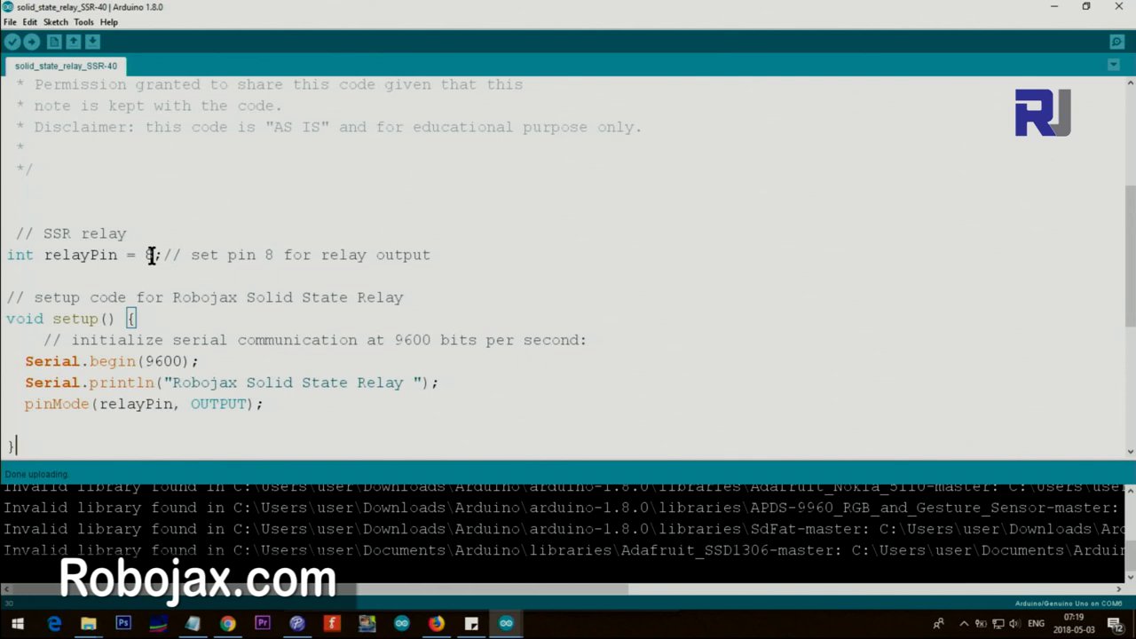
{"action": "scroll", "scroll_direction": "down", "scroll_amount": 3}
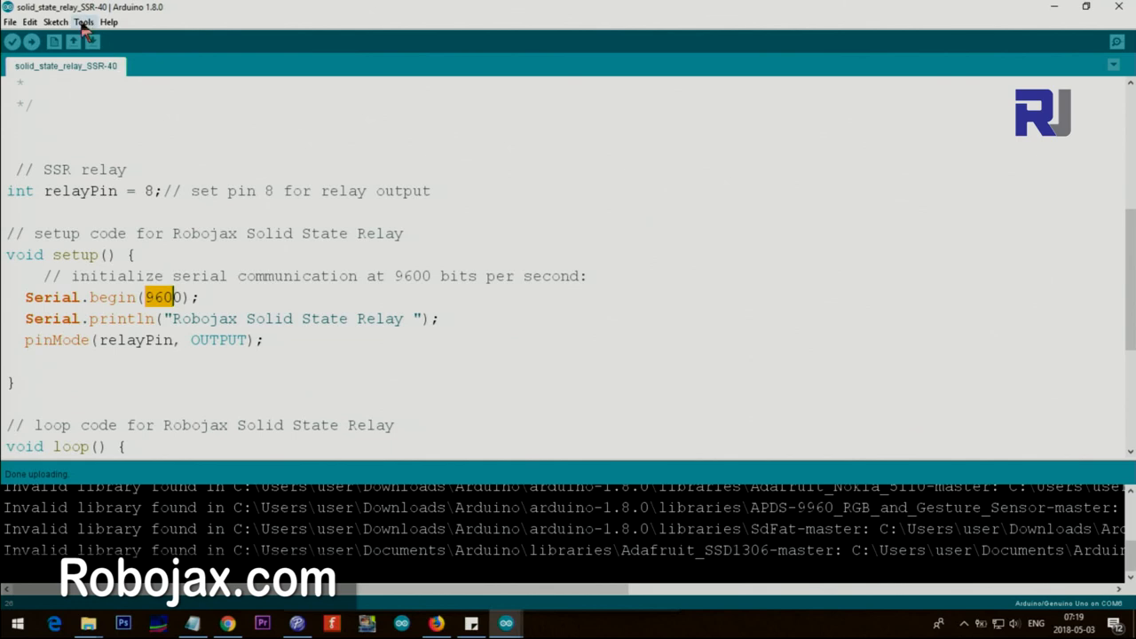
{"action": "left_click", "coordinate": [83, 21]}
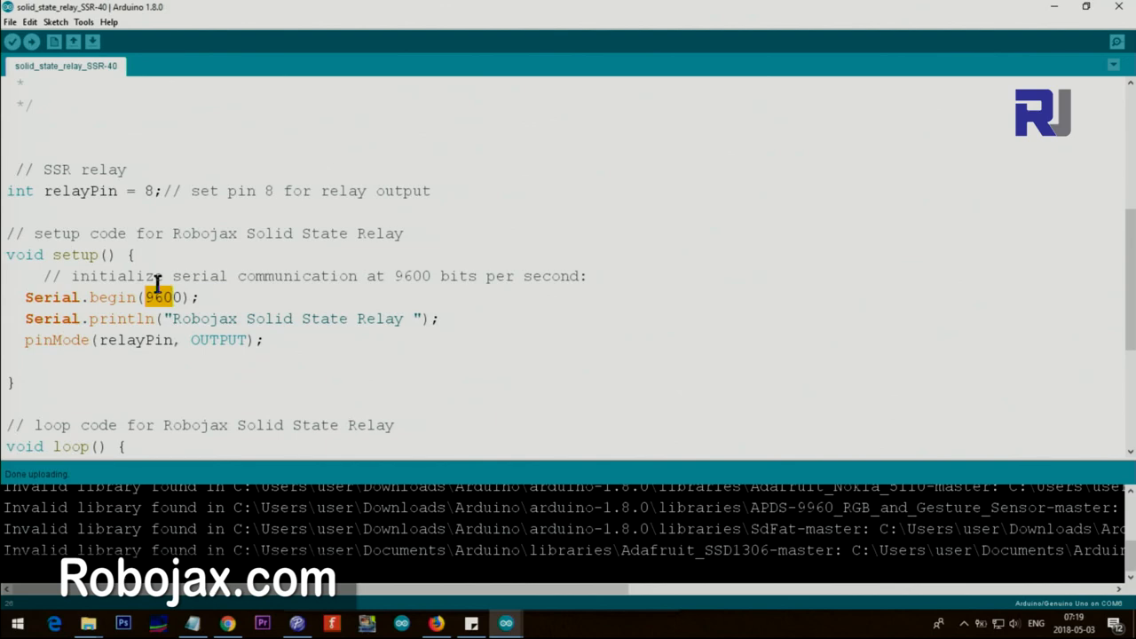
{"action": "left_click", "coordinate": [84, 22]}
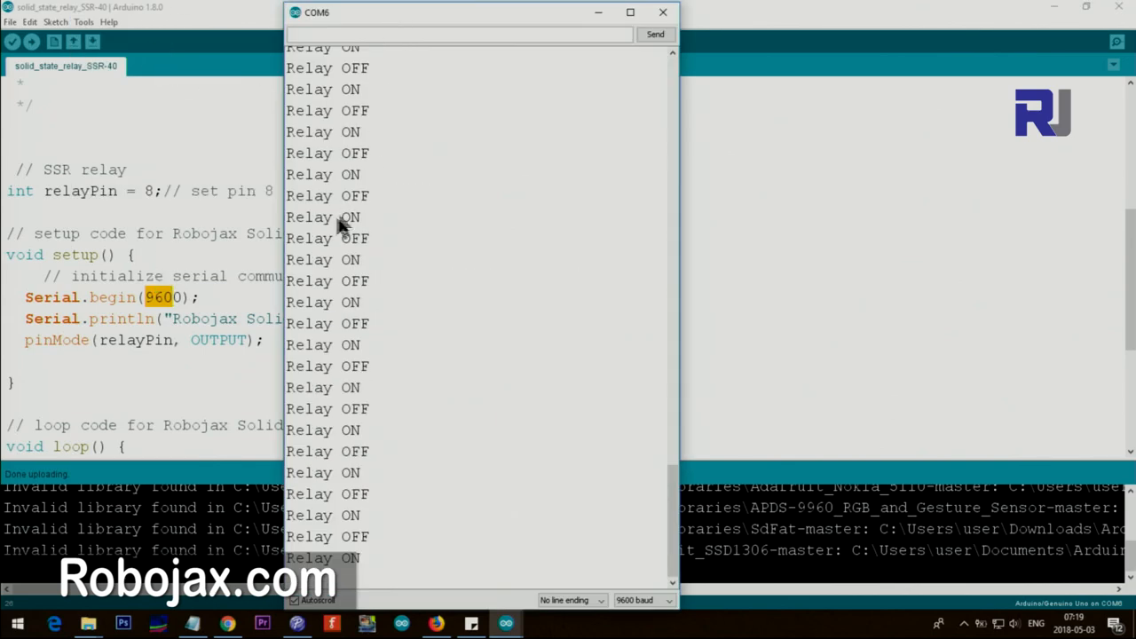
{"action": "mouse_move", "coordinate": [191, 227]}
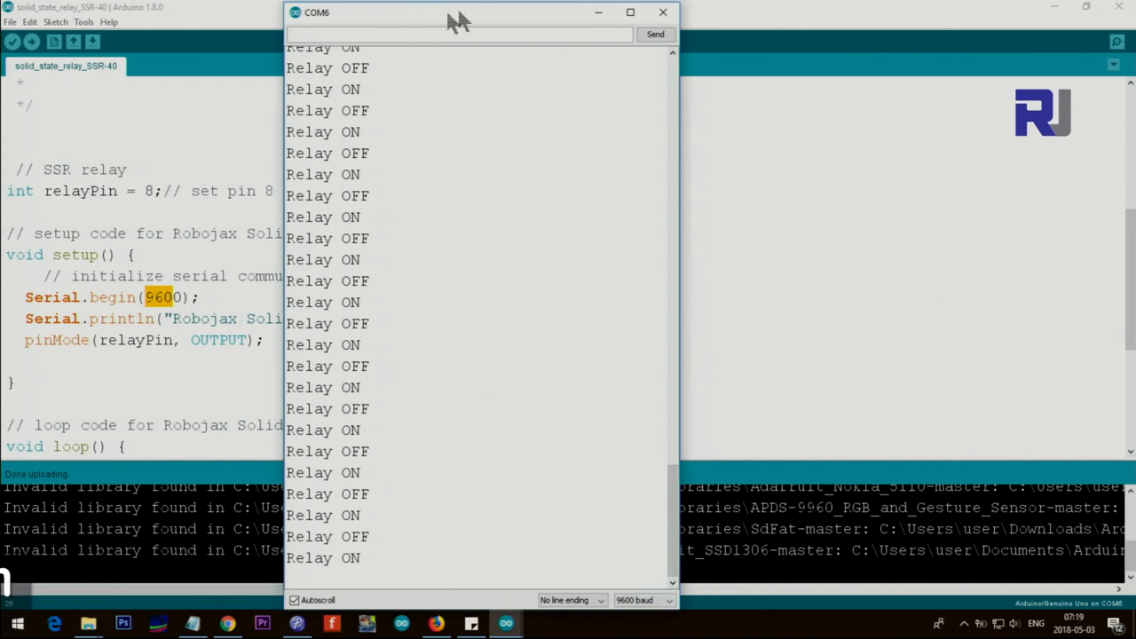
{"action": "left_click", "coordinate": [662, 11]}
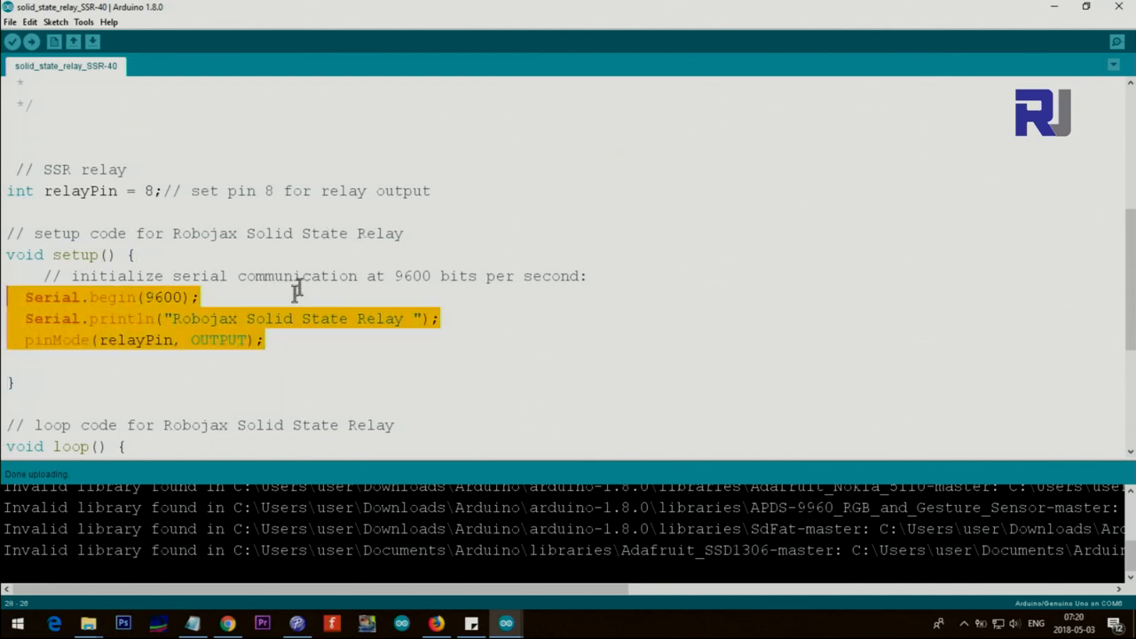
{"action": "left_click", "coordinate": [298, 320]}
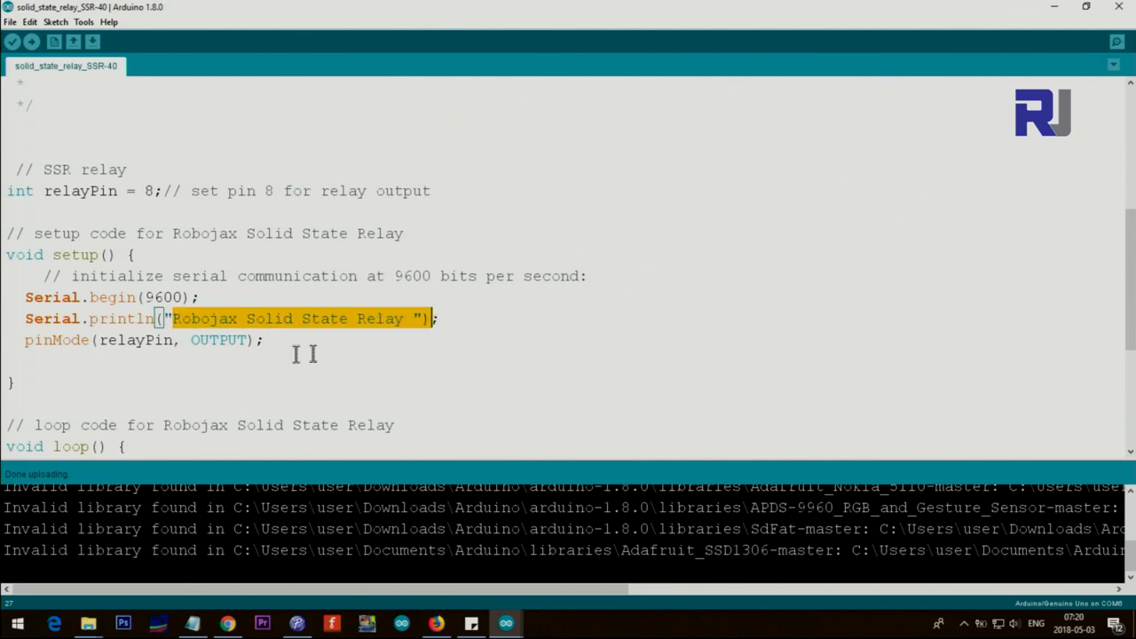
{"action": "double_click", "coordinate": [135, 340]}
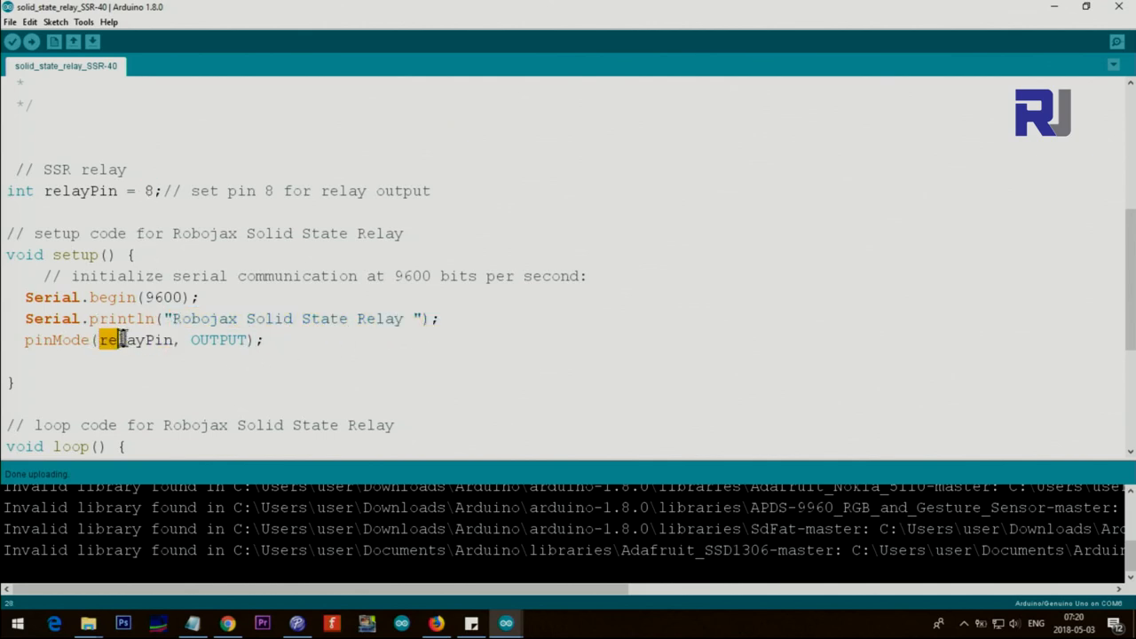
{"action": "double_click", "coordinate": [218, 340]}
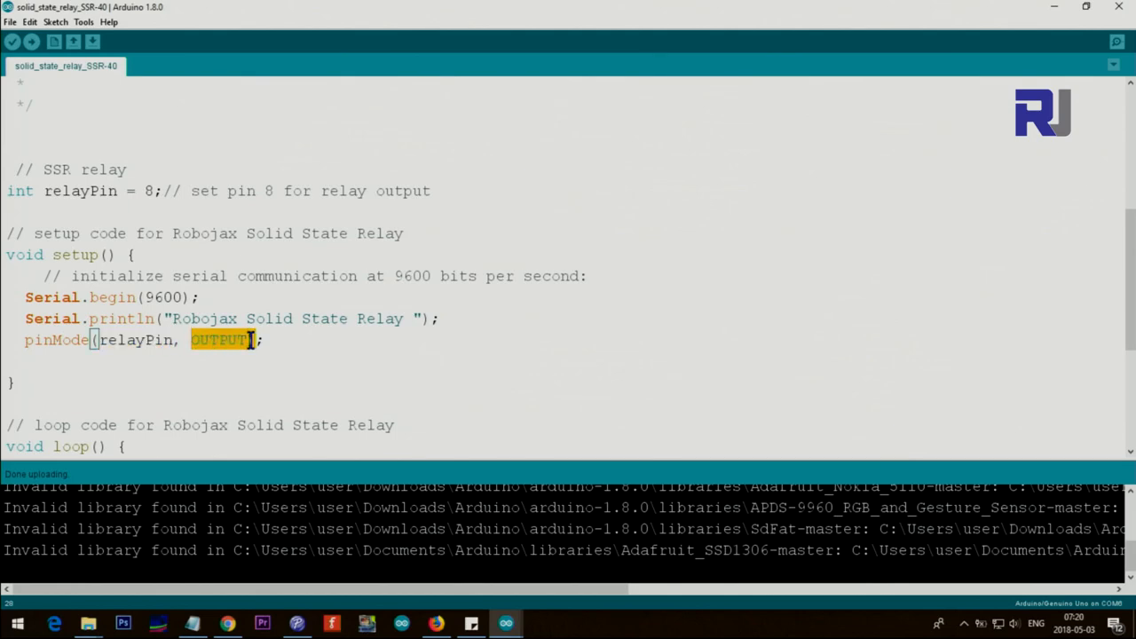
{"action": "scroll", "scroll_direction": "down", "scroll_amount": 3}
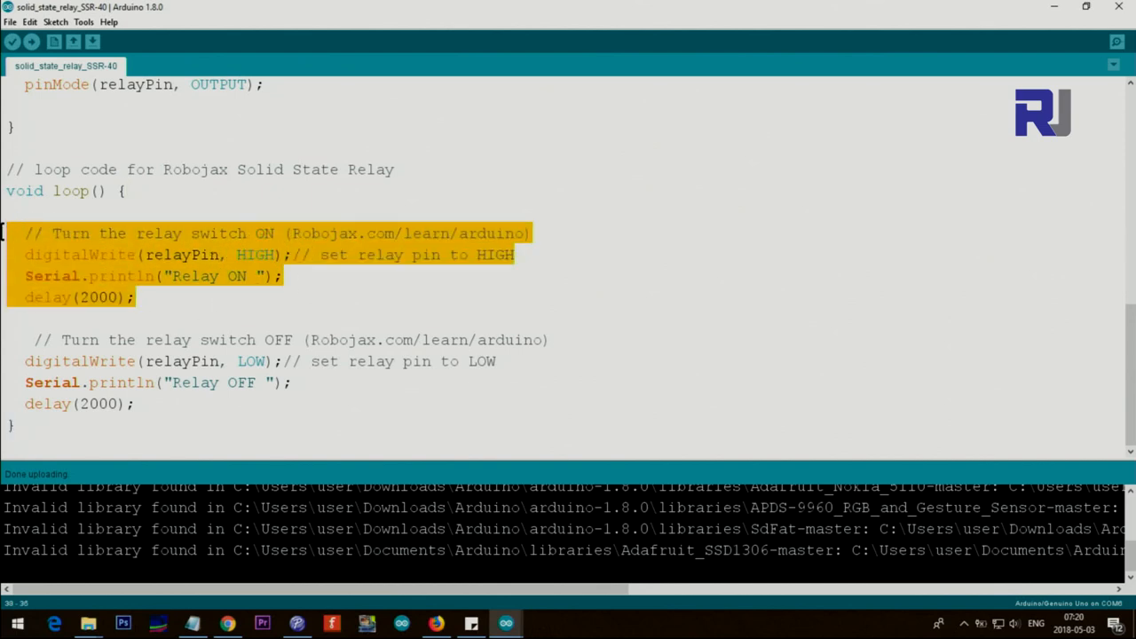
{"action": "mouse_move", "coordinate": [192, 412]}
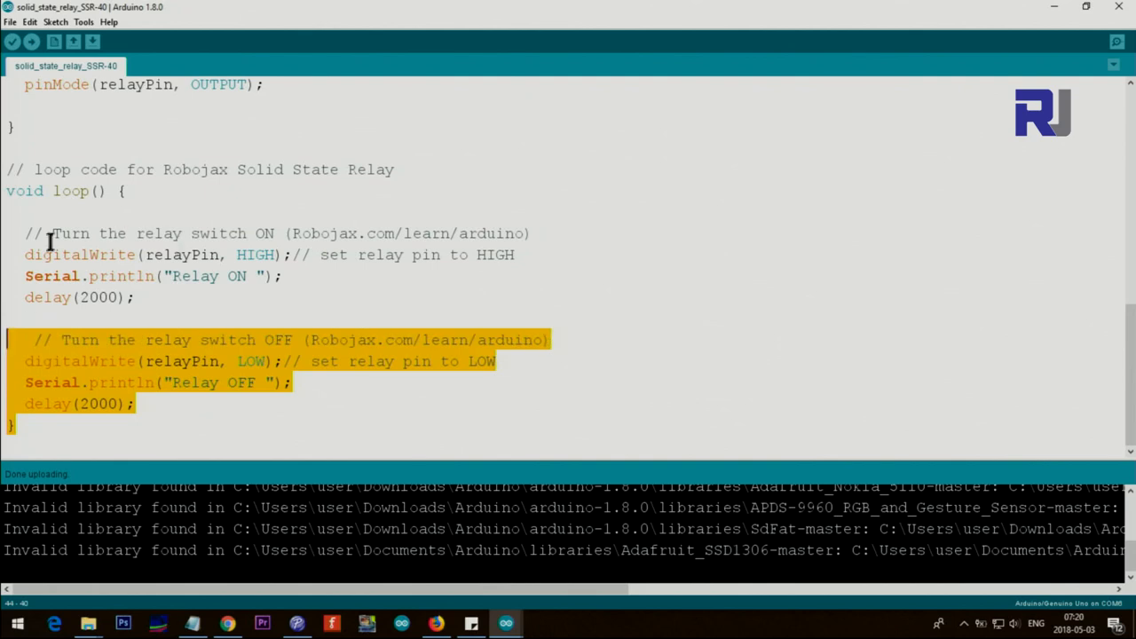
{"action": "double_click", "coordinate": [78, 255]}
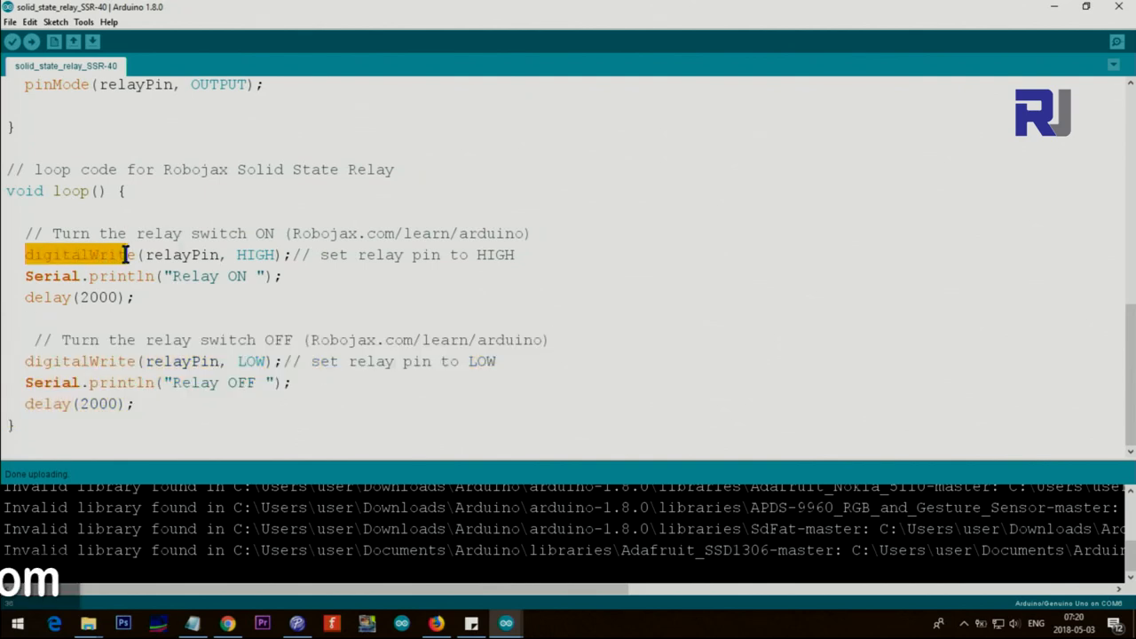
{"action": "double_click", "coordinate": [181, 255]}
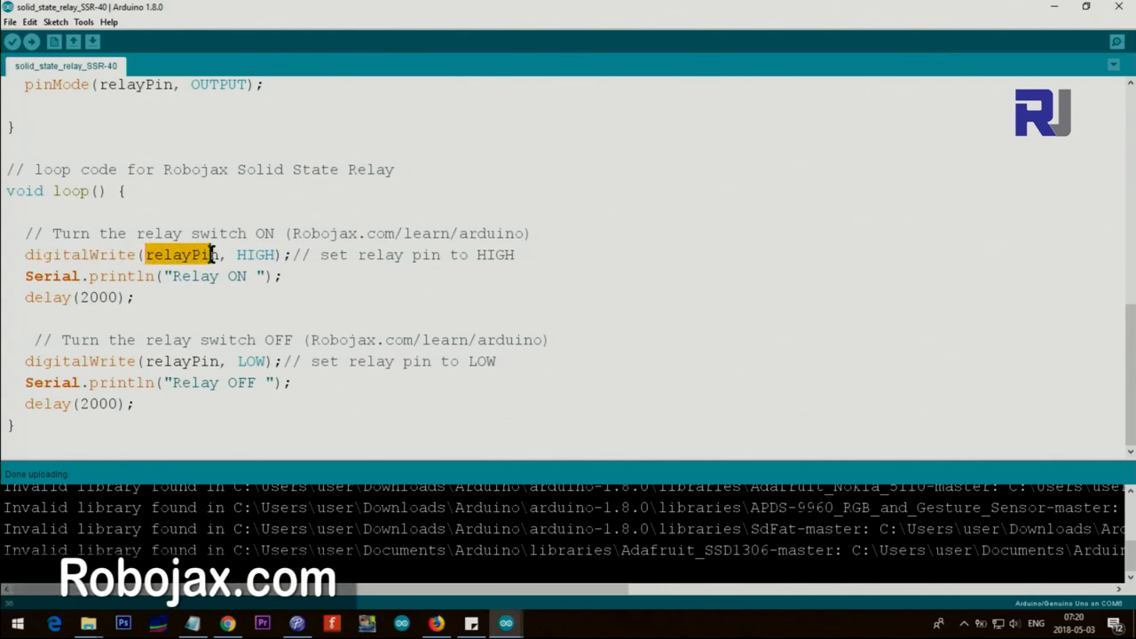
{"action": "double_click", "coordinate": [255, 255]}
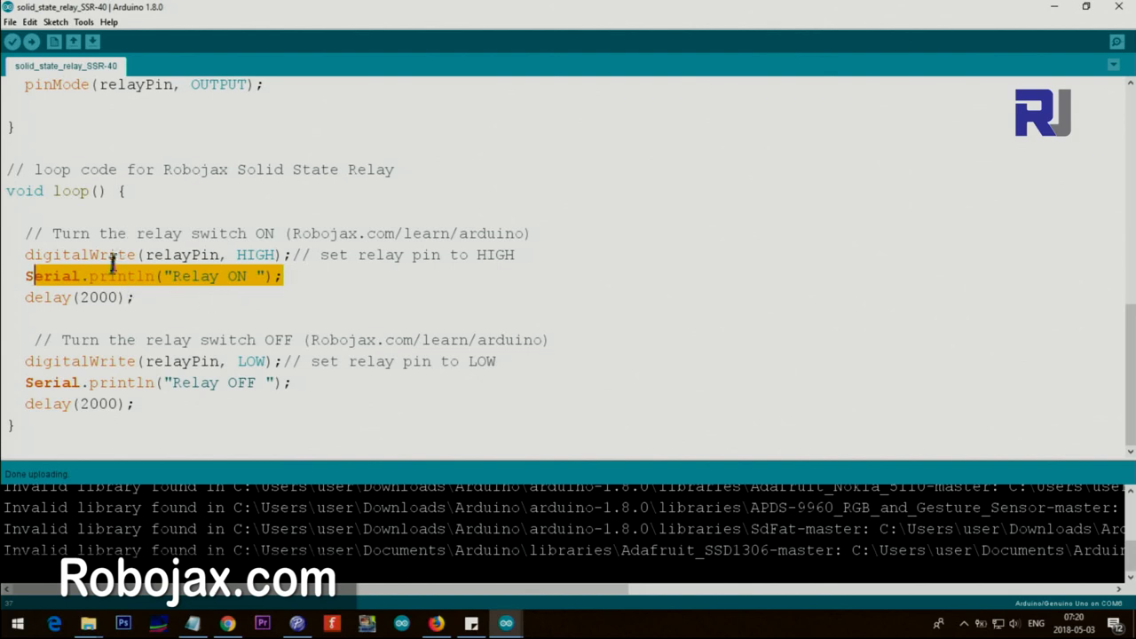
{"action": "double_click", "coordinate": [97, 296]}
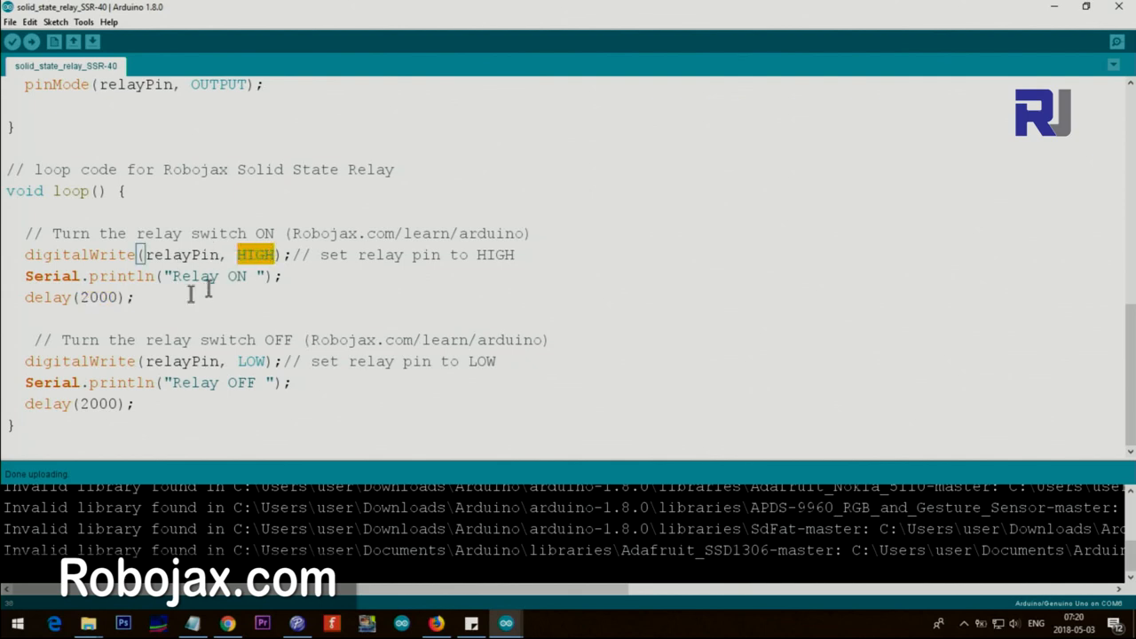
{"action": "double_click", "coordinate": [174, 362]}
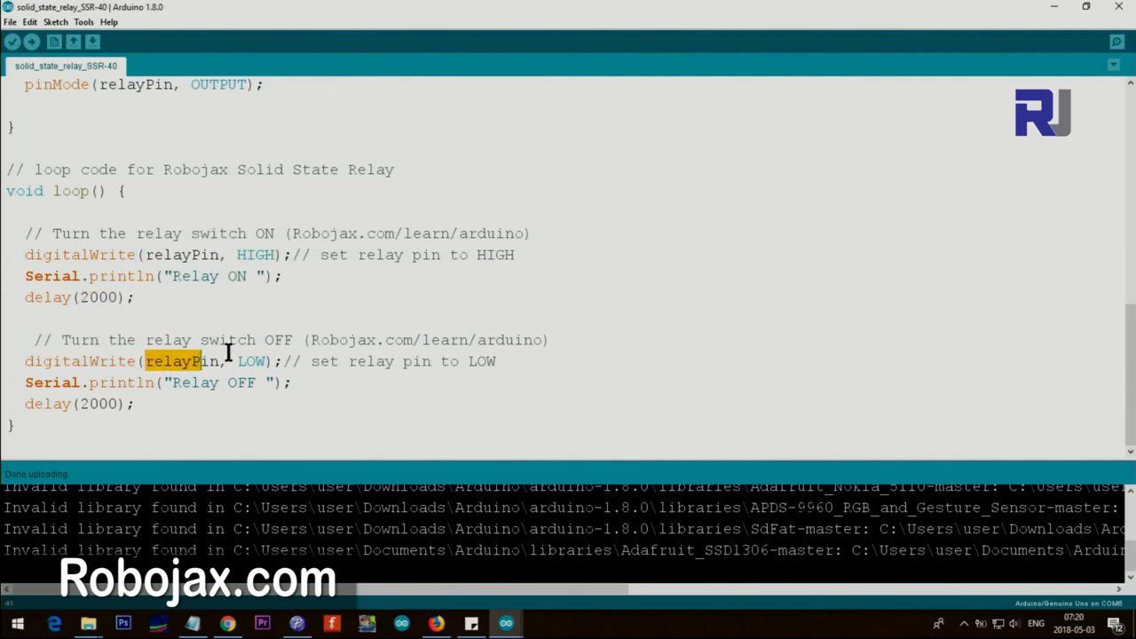
{"action": "double_click", "coordinate": [252, 362]}
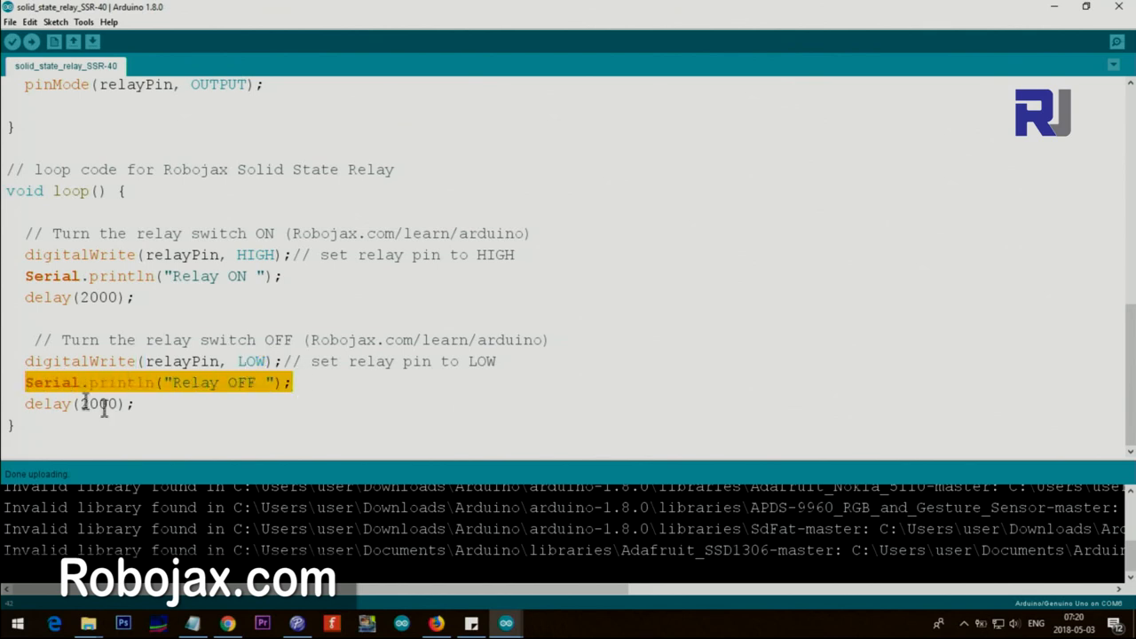
{"action": "left_click", "coordinate": [80, 403]}
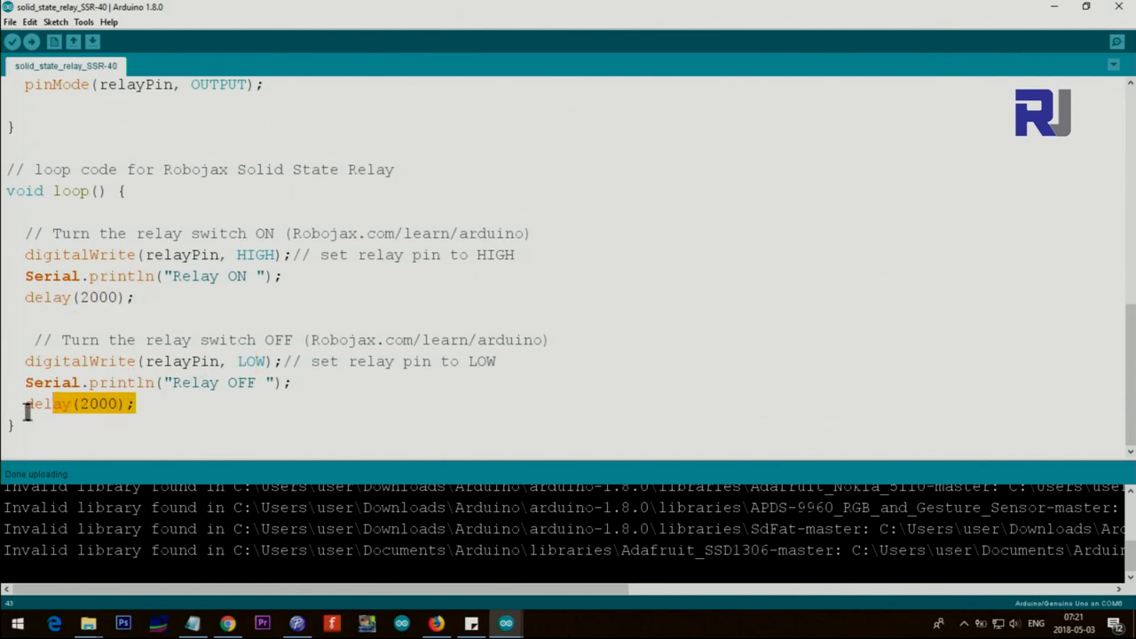
{"action": "double_click", "coordinate": [255, 255]}
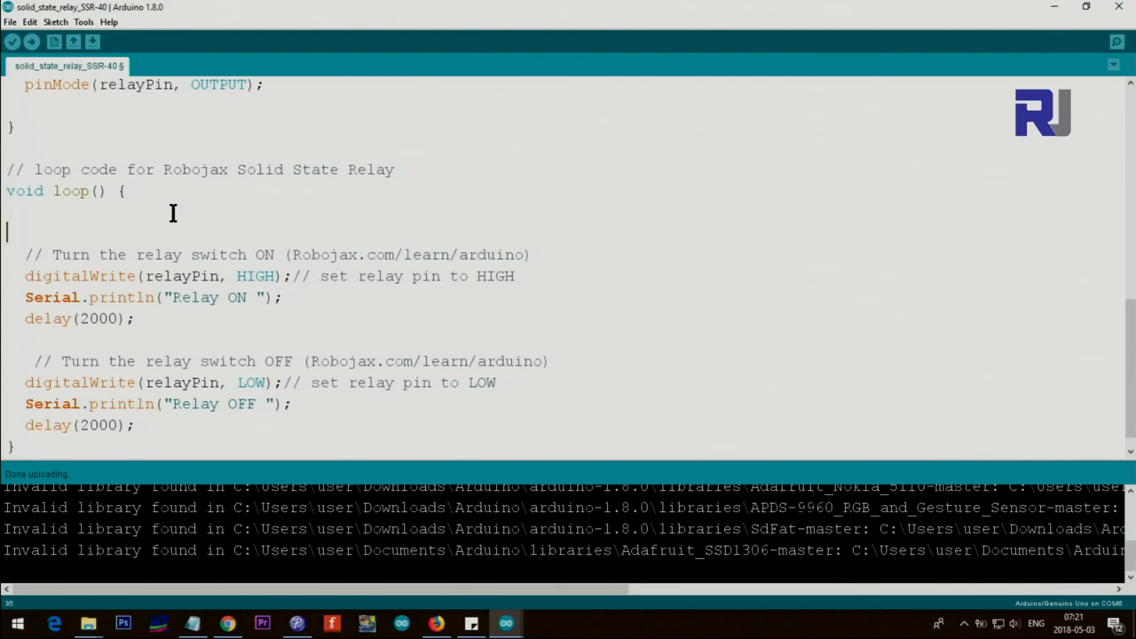
{"action": "type", "text": "if(t"}
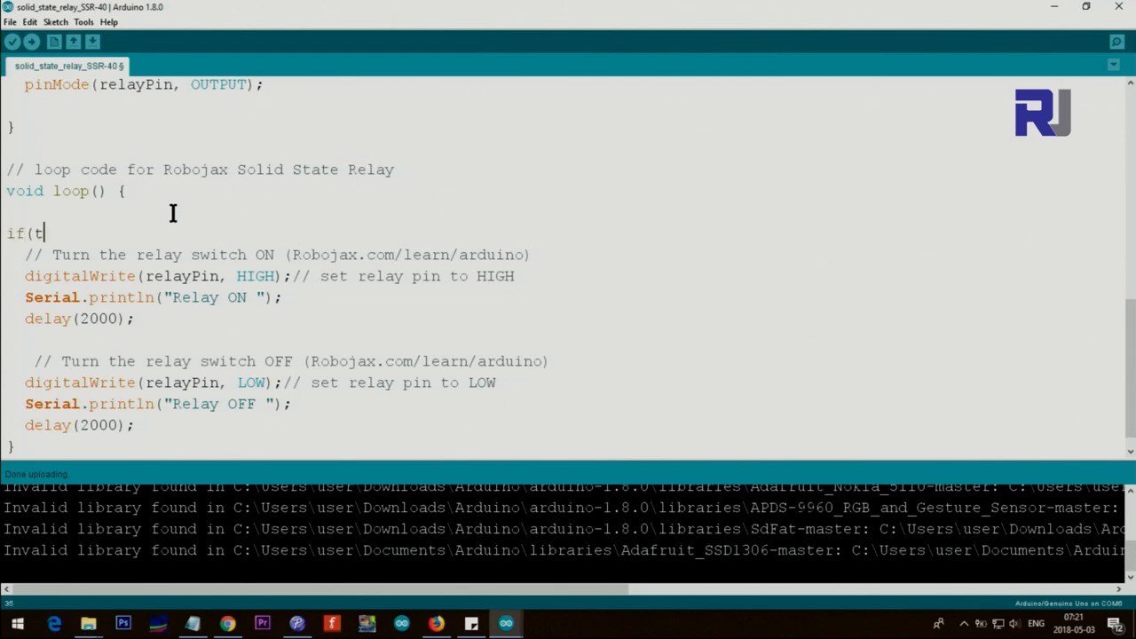
{"action": "type", "text": "emp"}
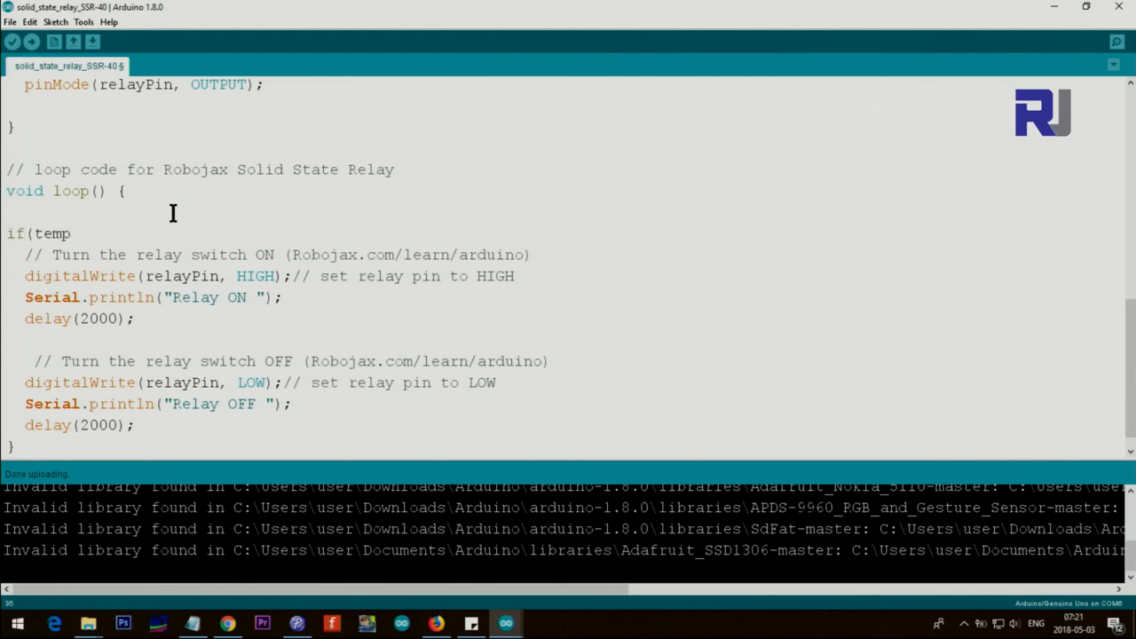
{"action": "type", "text": ">"}
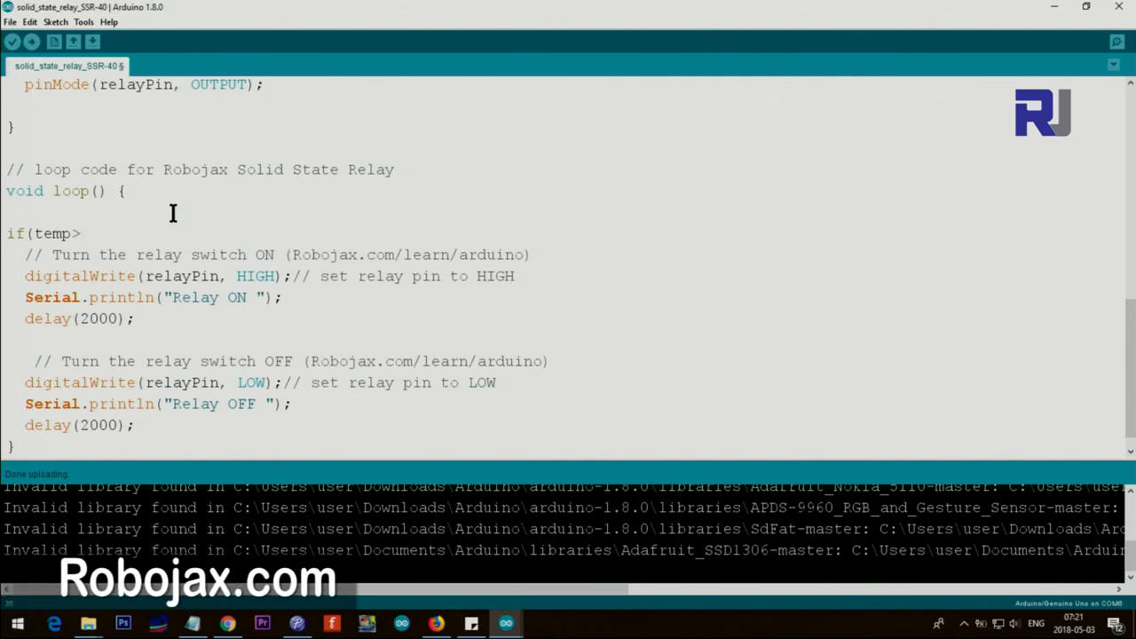
{"action": "type", "text": "34"}
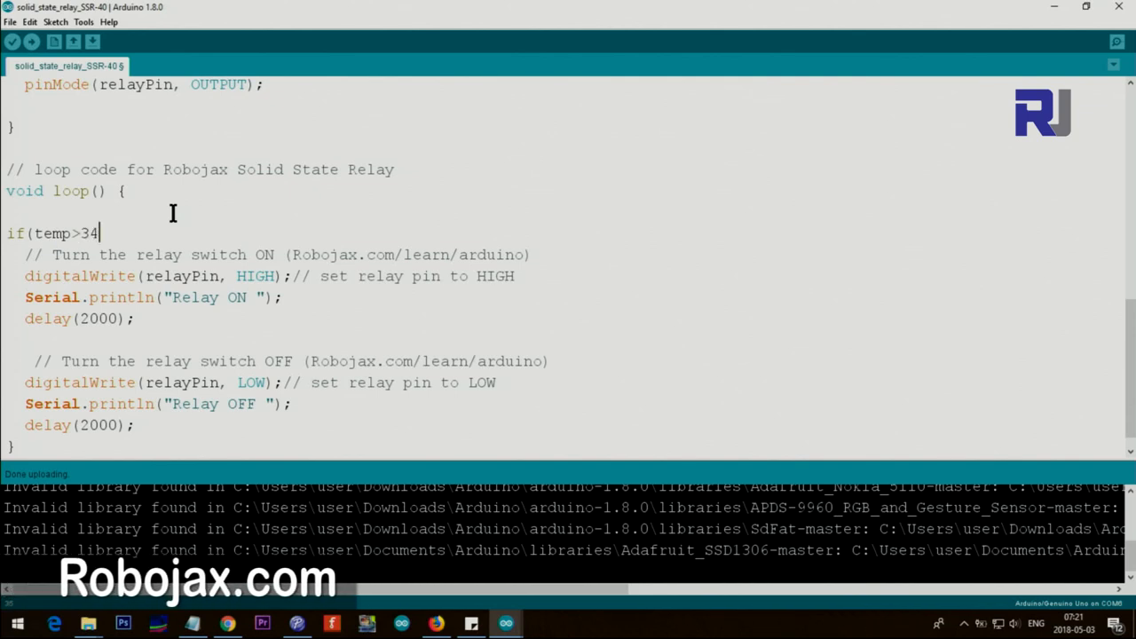
{"action": "type", "text": "){"}
{"action": "left_click", "coordinate": [284, 339]}
{"action": "type", "text": "}"}
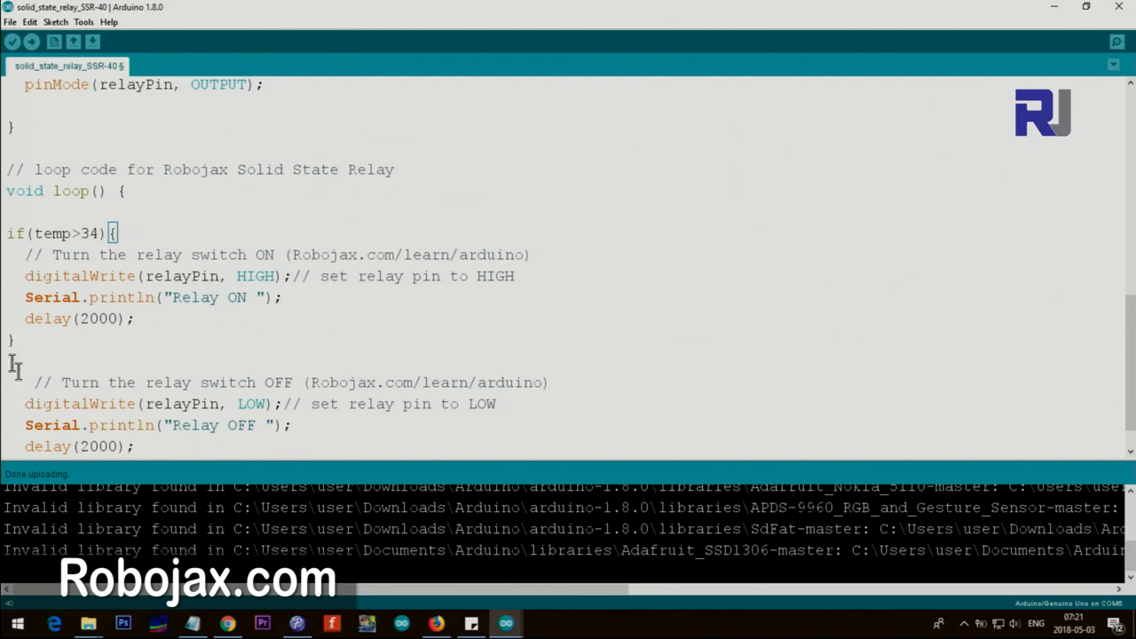
{"action": "scroll", "scroll_direction": "up", "scroll_amount": 3}
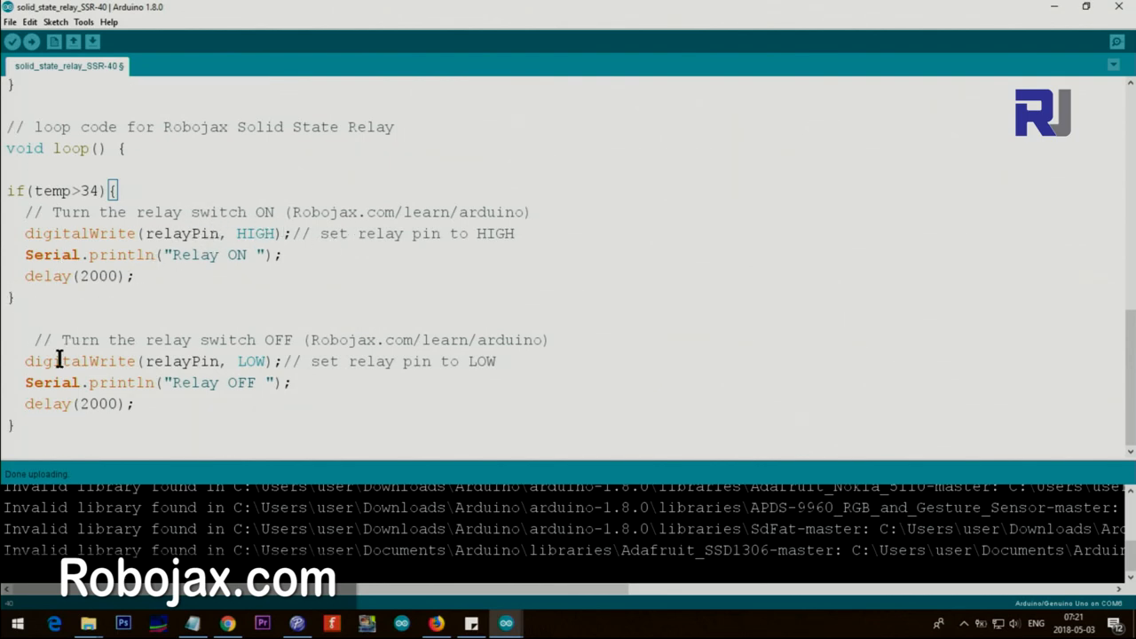
{"action": "mouse_move", "coordinate": [270, 182]}
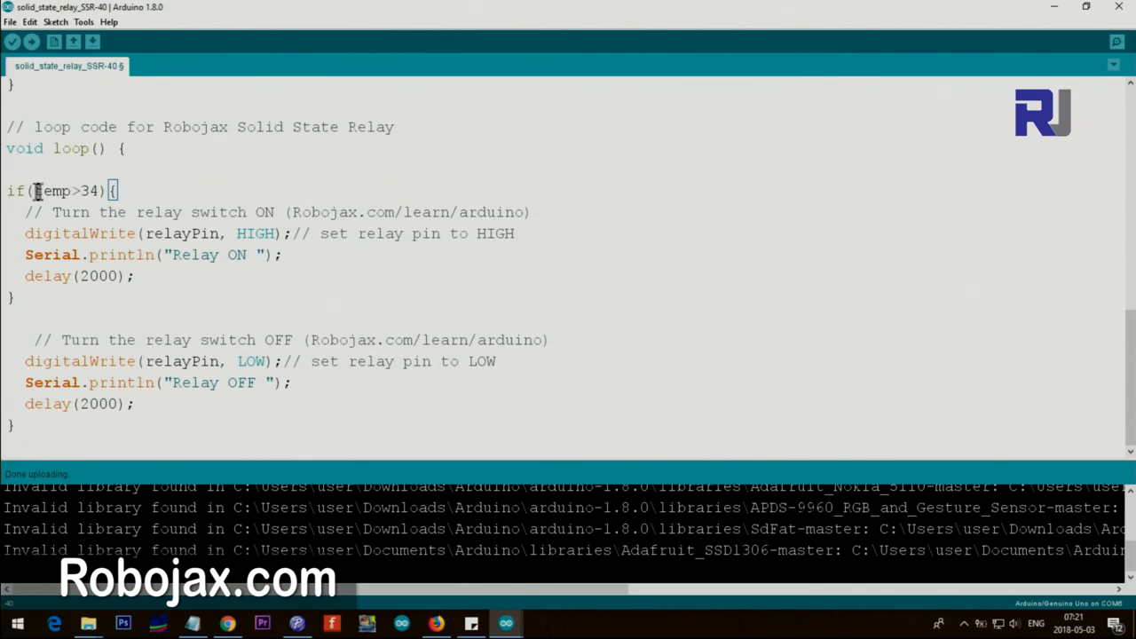
{"action": "double_click", "coordinate": [62, 190]}
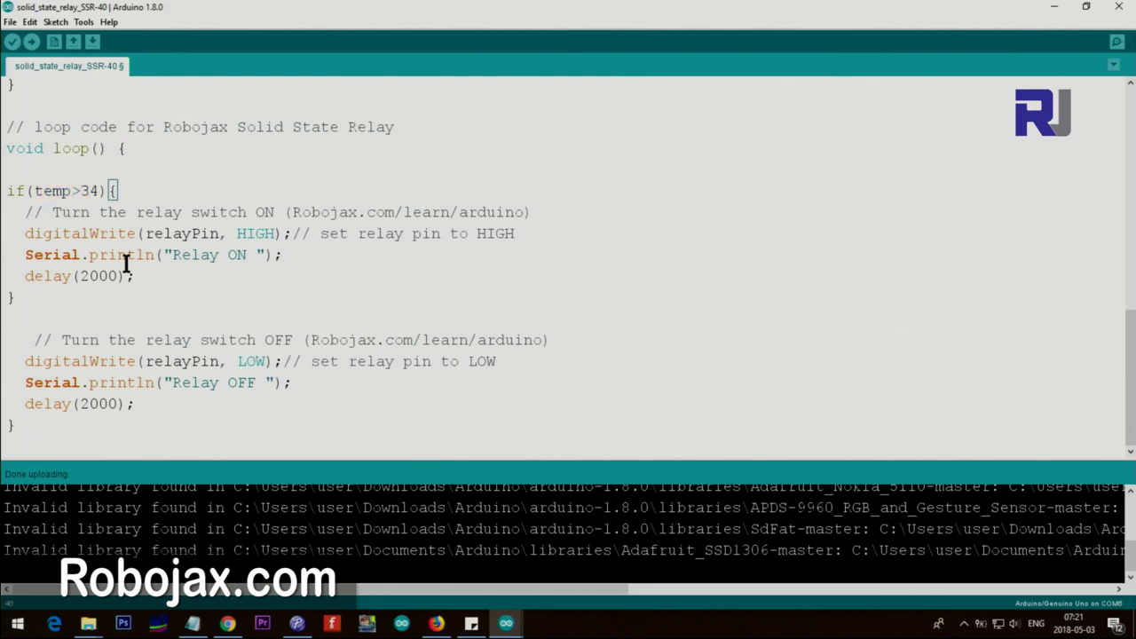
{"action": "type", "text": "else"}
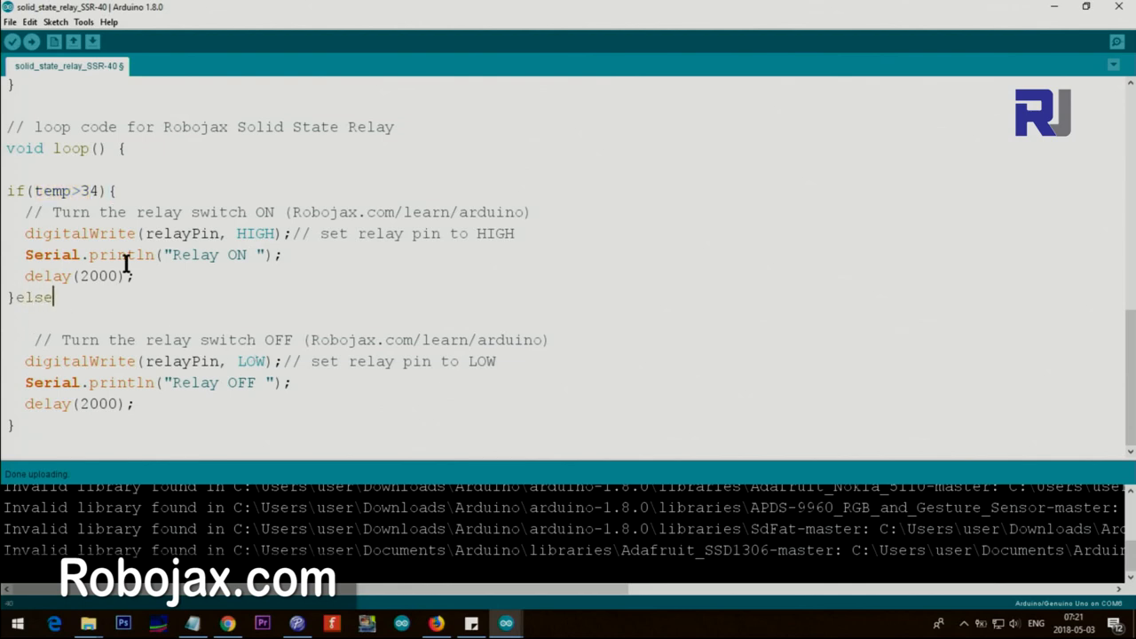
{"action": "type", "text": "{"}
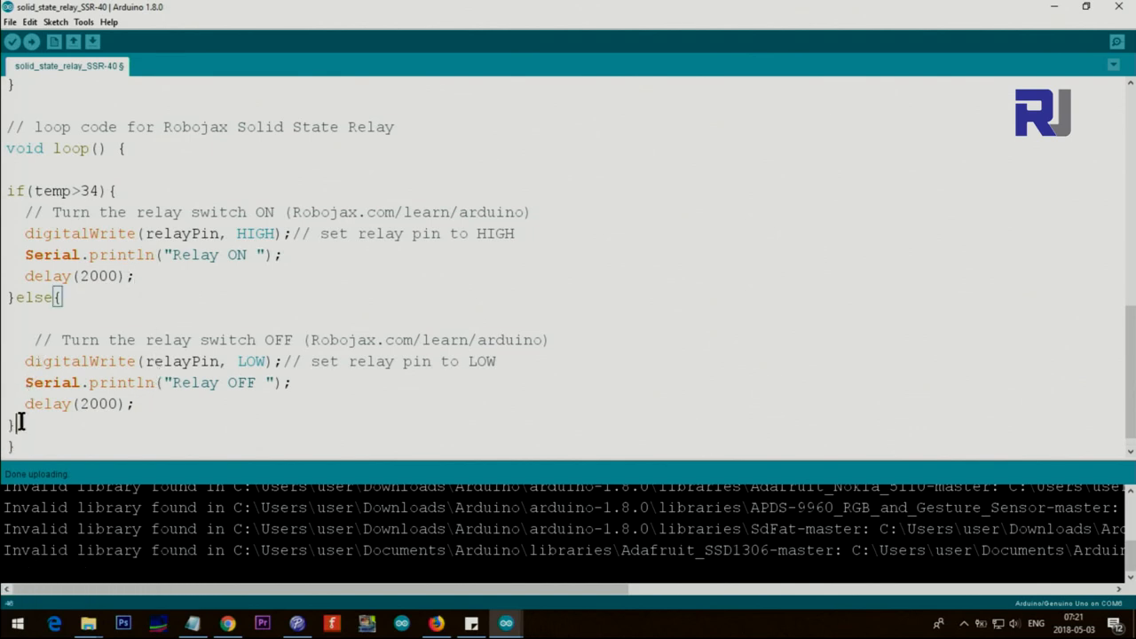
{"action": "double_click", "coordinate": [32, 296]}
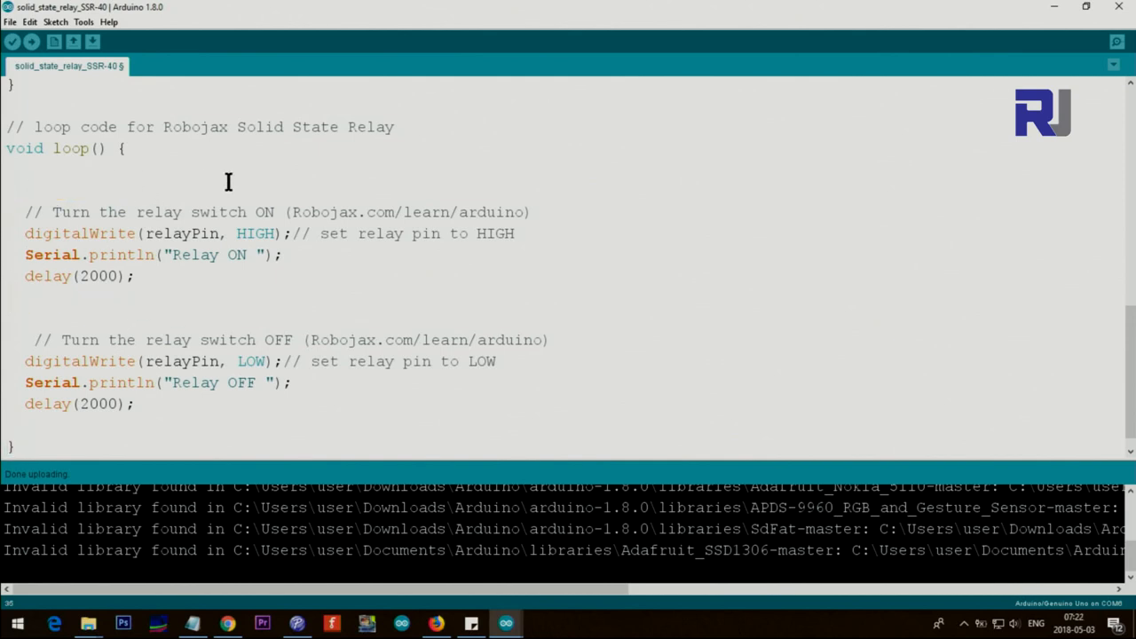
{"action": "mouse_move", "coordinate": [217, 191]}
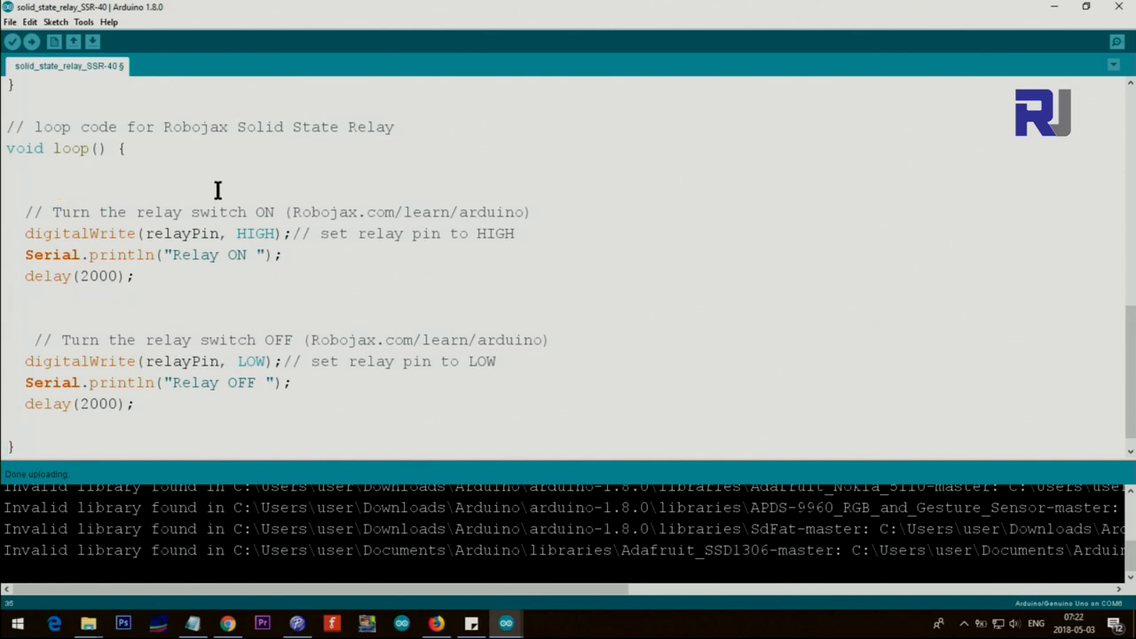